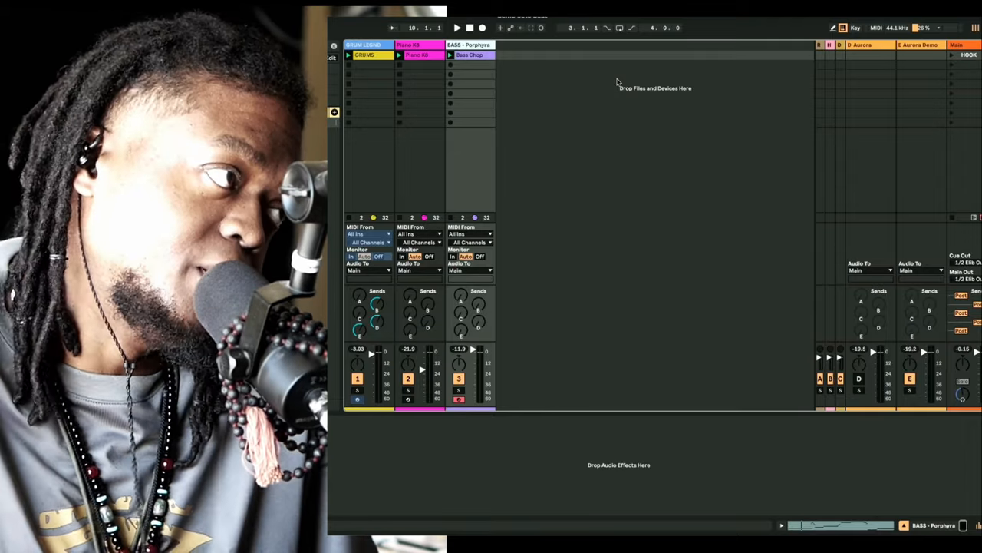
{"action": "mouse_move", "coordinate": [534, 294]}
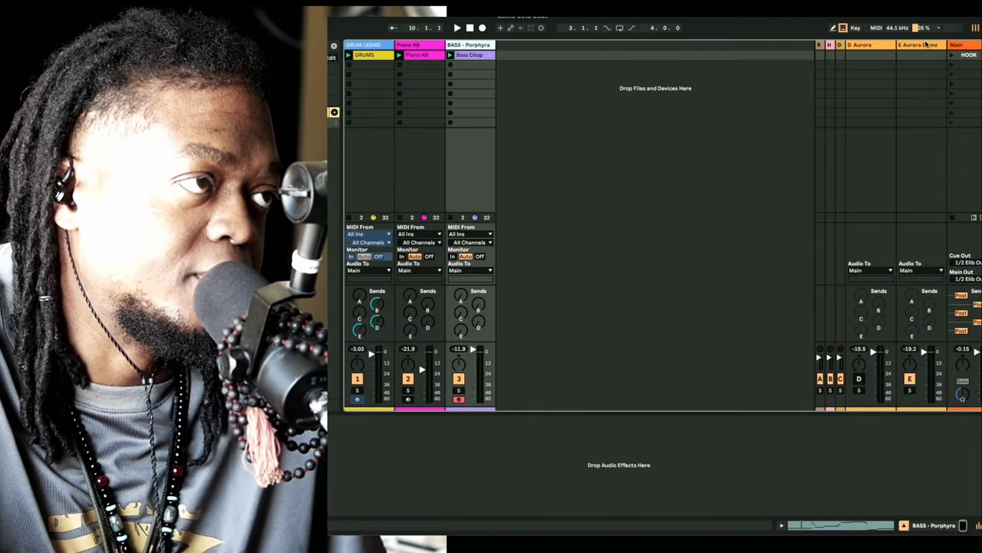
- Bring up the Aurora plugin window from the Aurora Demo return track, showing its Plate reverb
{"action": "left_click", "coordinate": [456, 27]}
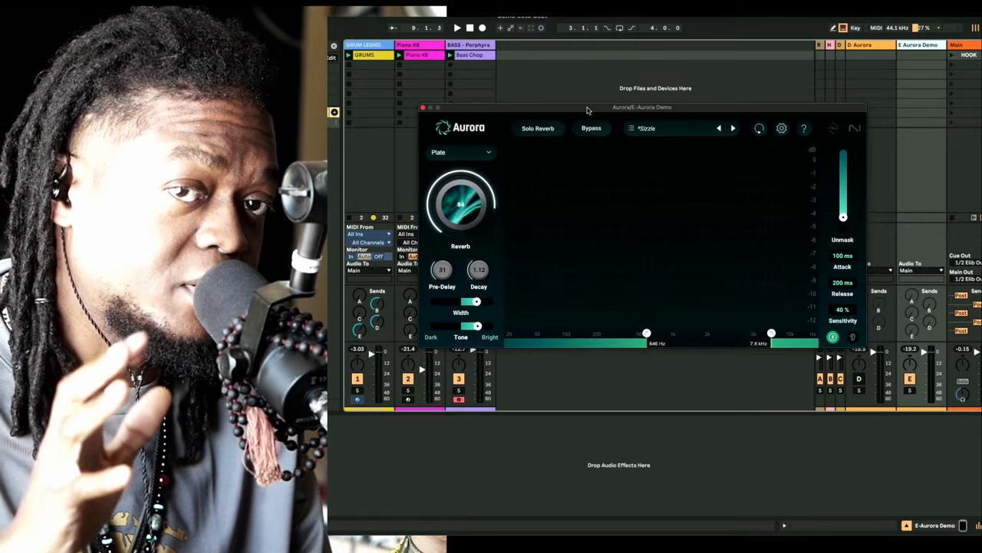
- Reposition the Aurora window over the mixer while the drums play into the reverb
{"action": "left_click_drag", "start_coordinate": [461, 203], "coordinate": [461, 184]}
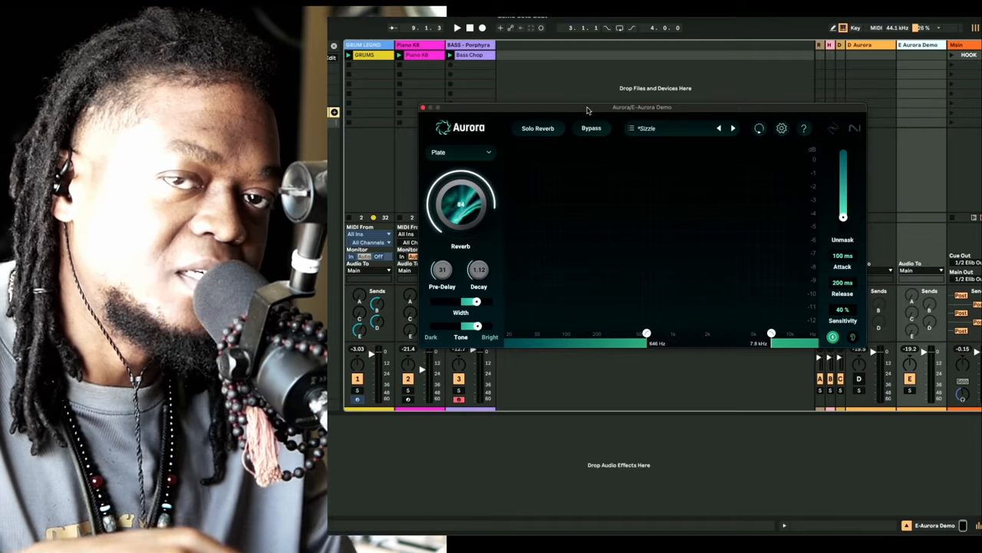
{"action": "left_click_drag", "start_coordinate": [461, 203], "coordinate": [461, 161]}
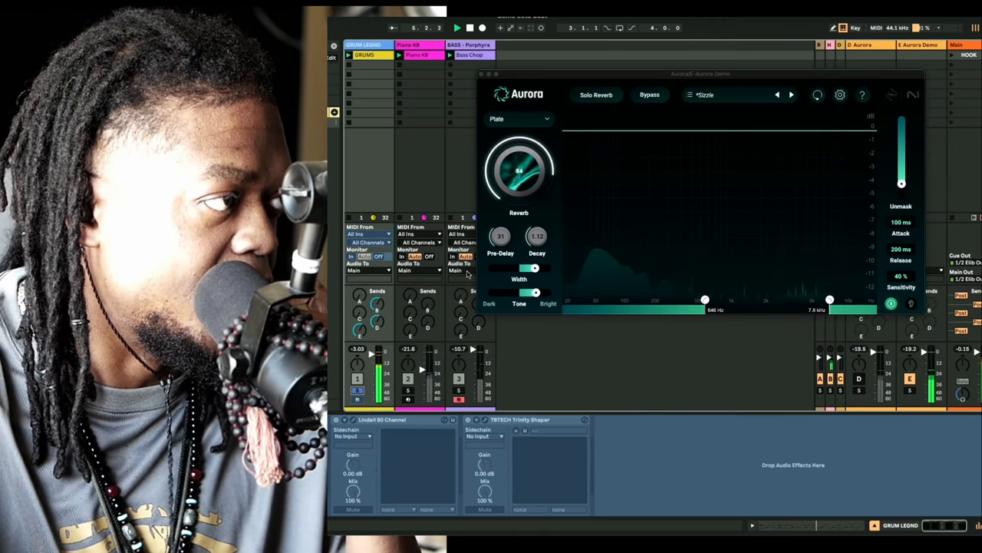
{"action": "left_click", "coordinate": [650, 95]}
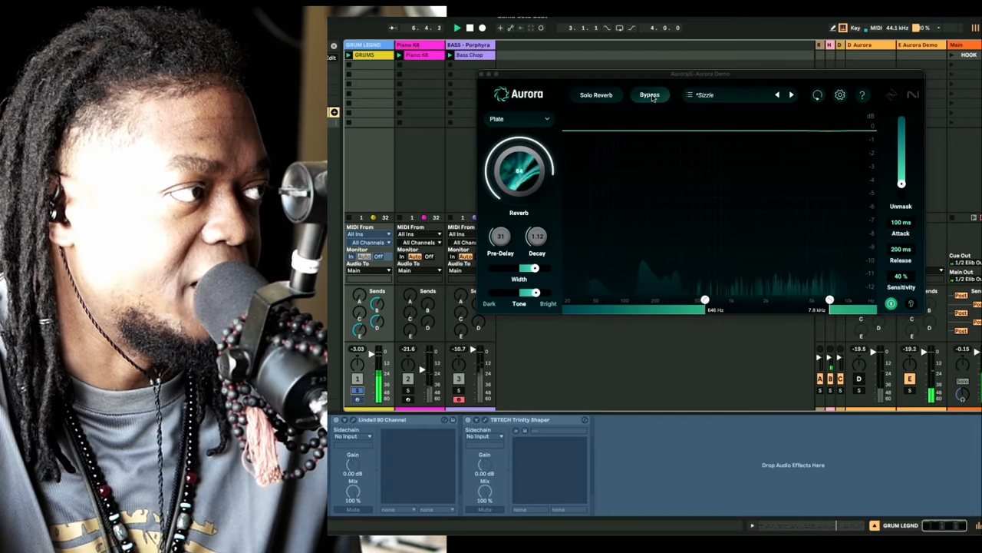
{"action": "left_click", "coordinate": [651, 95]}
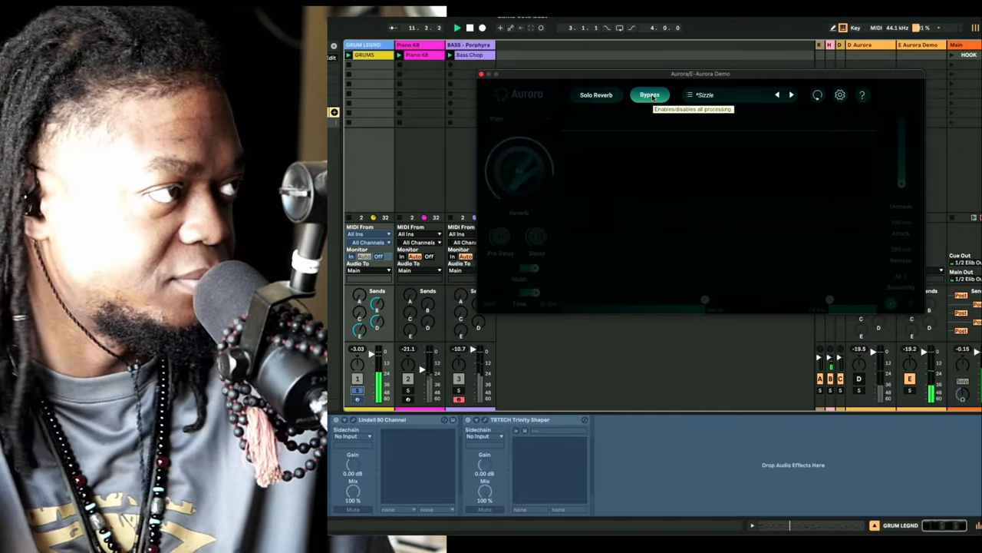
{"action": "left_click", "coordinate": [649, 95]}
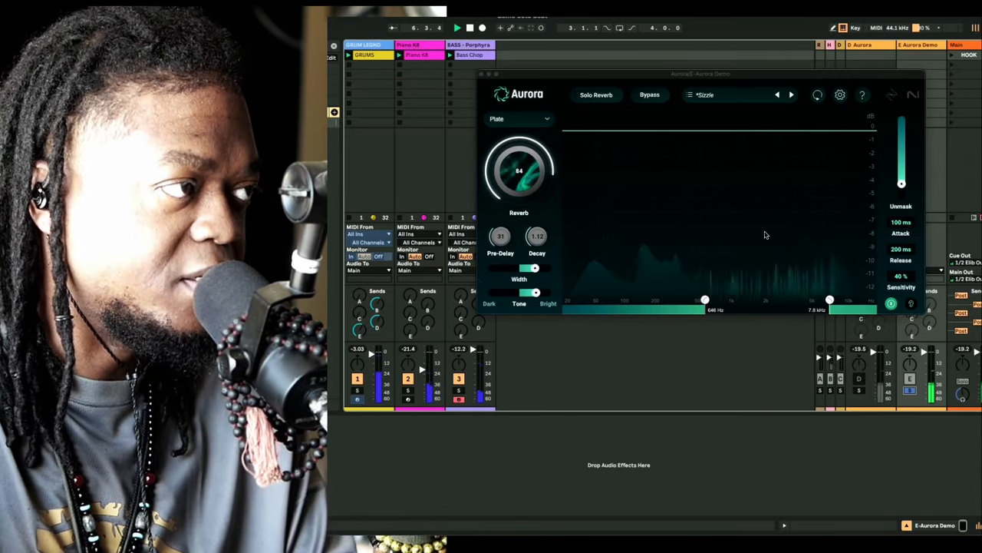
- Shift the reverb's low-frequency boundary and turn the Reverb amount well down
{"action": "left_click_drag", "start_coordinate": [705, 300], "coordinate": [658, 299]}
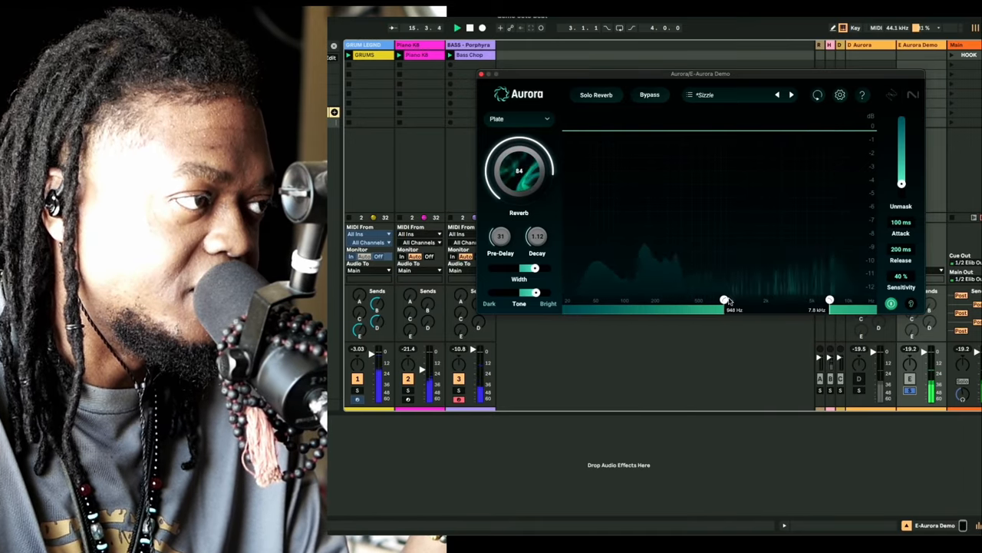
{"action": "left_click_drag", "start_coordinate": [725, 300], "coordinate": [706, 300]}
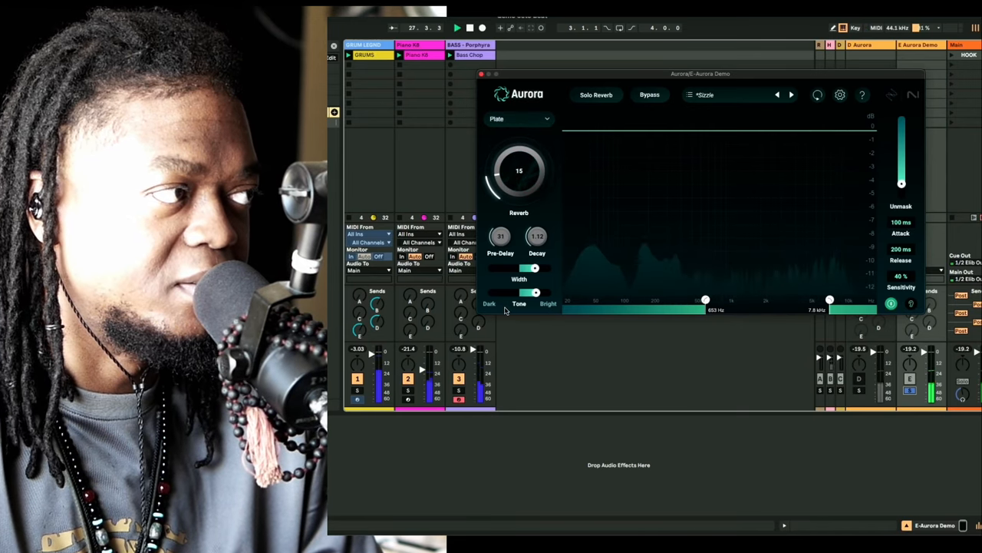
- Bring the Reverb amount back up to a moderate level and move the Tone toward Dark
{"action": "left_click_drag", "start_coordinate": [518, 170], "coordinate": [519, 153]}
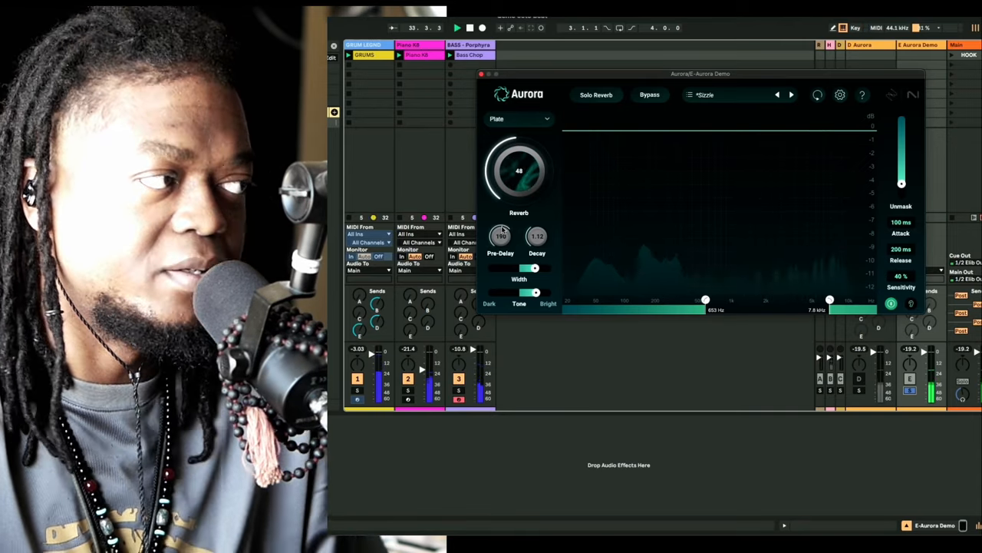
{"action": "left_click_drag", "start_coordinate": [538, 236], "coordinate": [537, 231]}
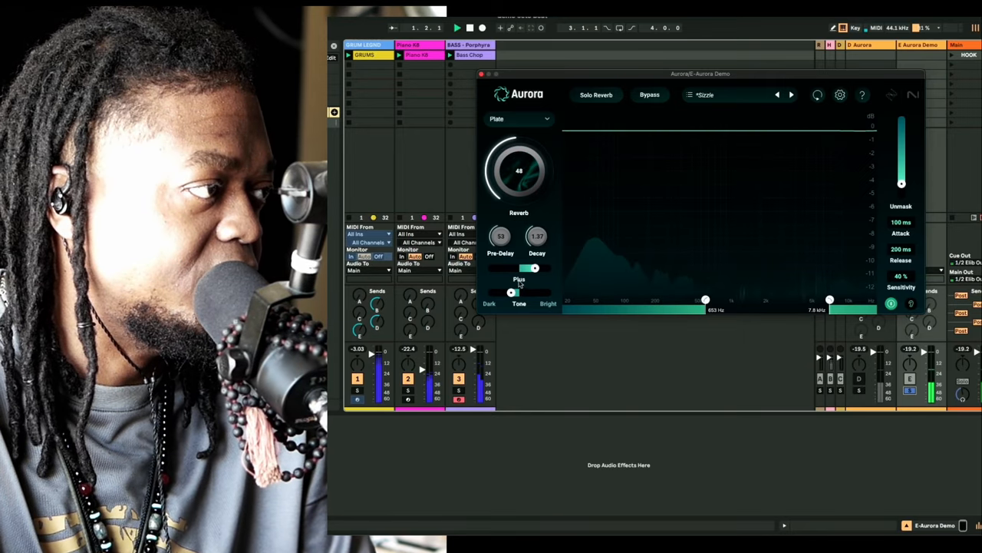
- Adjust the Width/Tone slider, push the Reverb amount higher and raise the low-frequency limit
{"action": "left_click_drag", "start_coordinate": [535, 267], "coordinate": [495, 267]}
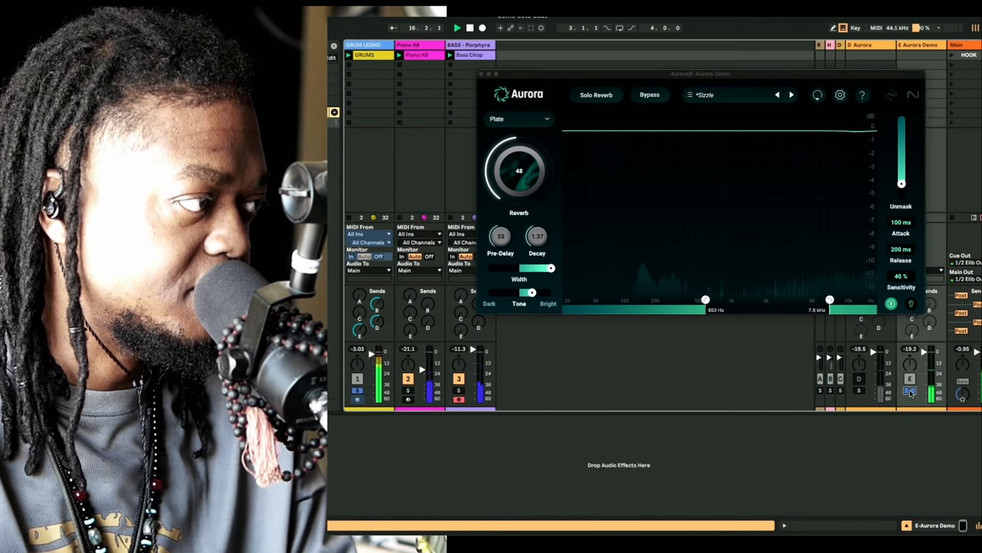
{"action": "left_click_drag", "start_coordinate": [519, 170], "coordinate": [519, 141]}
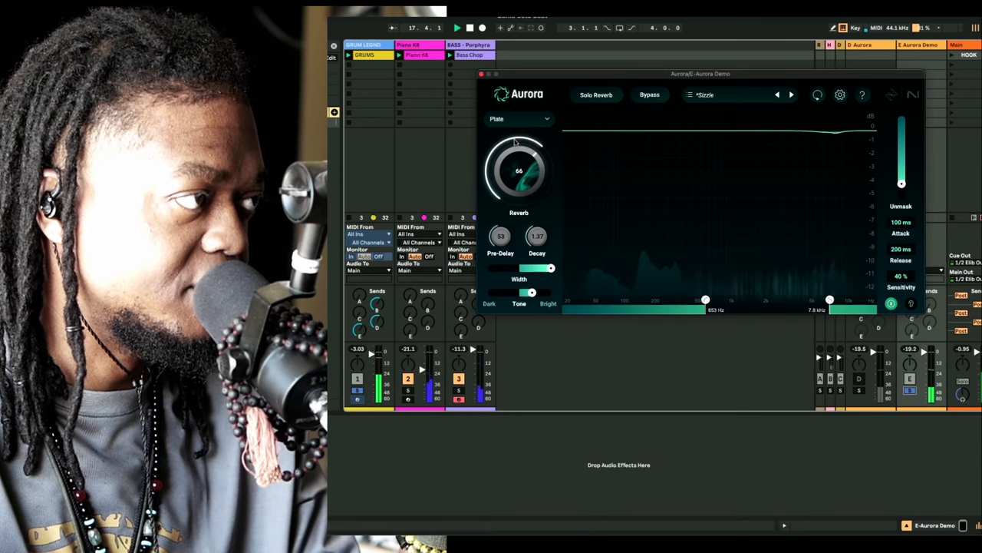
{"action": "left_click_drag", "start_coordinate": [519, 169], "coordinate": [519, 153]}
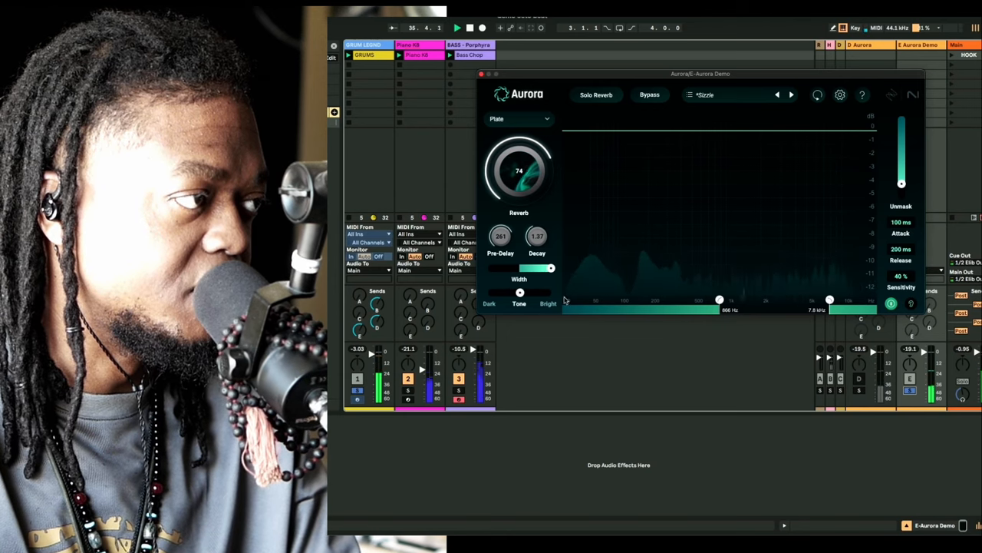
- Retune the Sizzle preset's tone, low-frequency boundary and unmasking settings in Plate mode
{"action": "left_click_drag", "start_coordinate": [718, 300], "coordinate": [758, 299]}
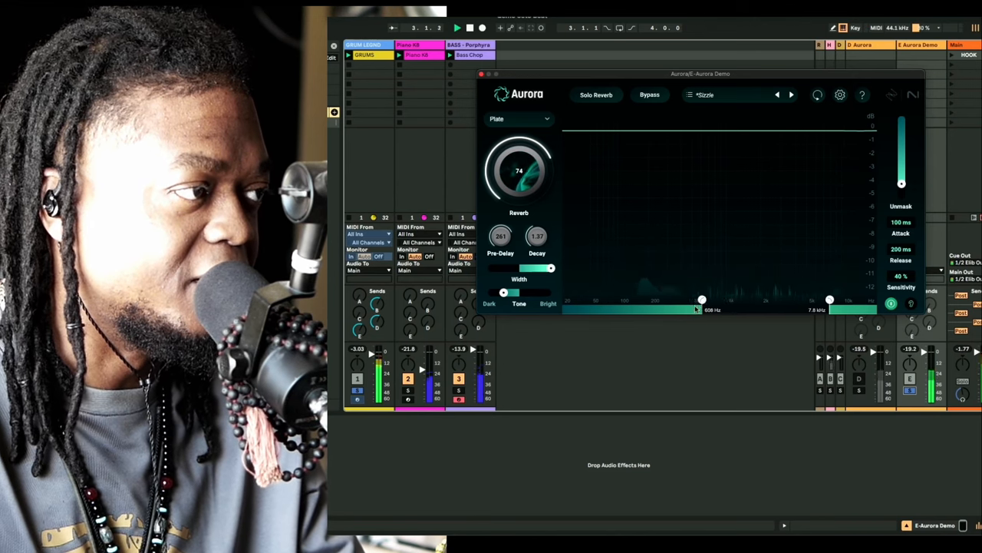
{"action": "left_click_drag", "start_coordinate": [700, 300], "coordinate": [657, 299]}
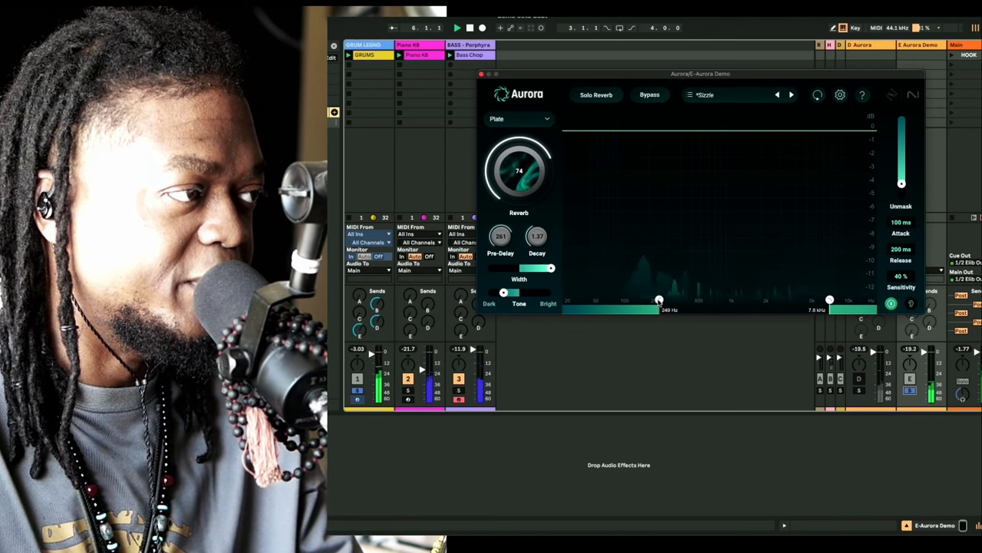
{"action": "left_click_drag", "start_coordinate": [658, 299], "coordinate": [674, 299]}
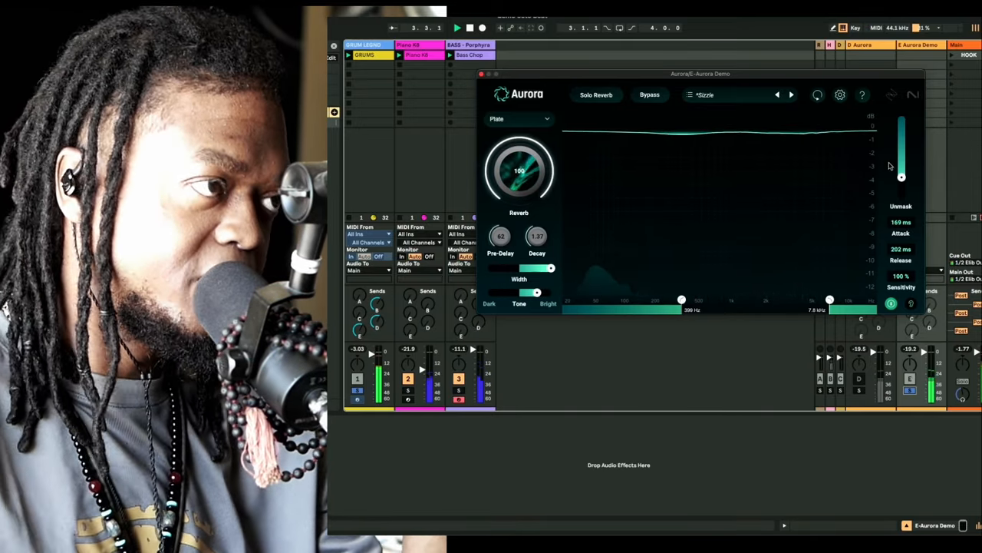
{"action": "left_click_drag", "start_coordinate": [903, 177], "coordinate": [902, 188]}
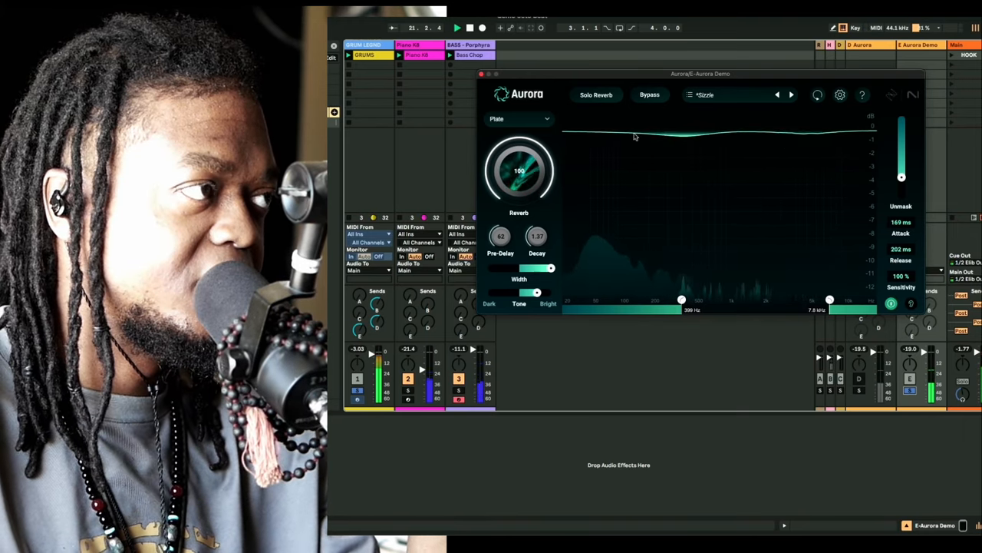
- Solo the reverb to audition it alone, then return it to the full mix
{"action": "left_click", "coordinate": [596, 95]}
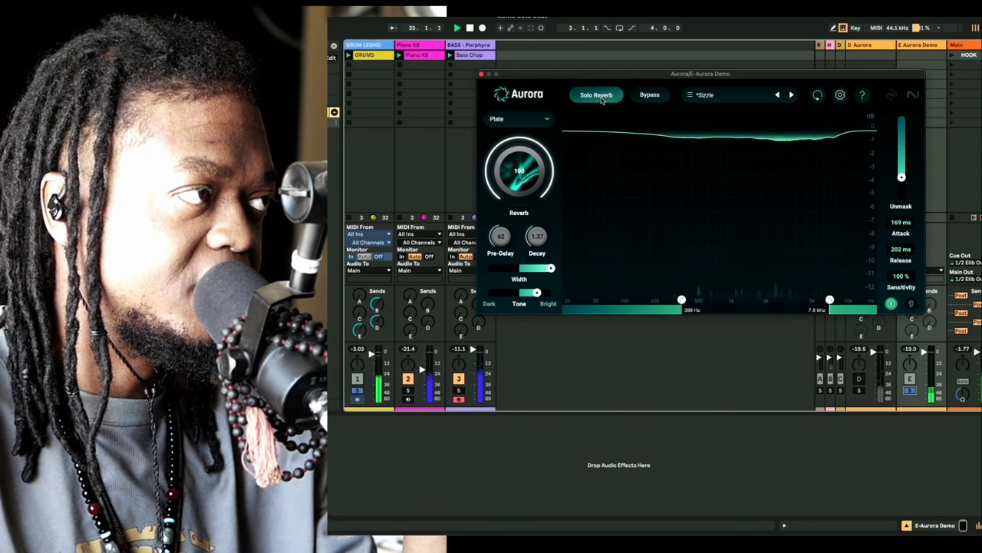
{"action": "left_click", "coordinate": [596, 95]}
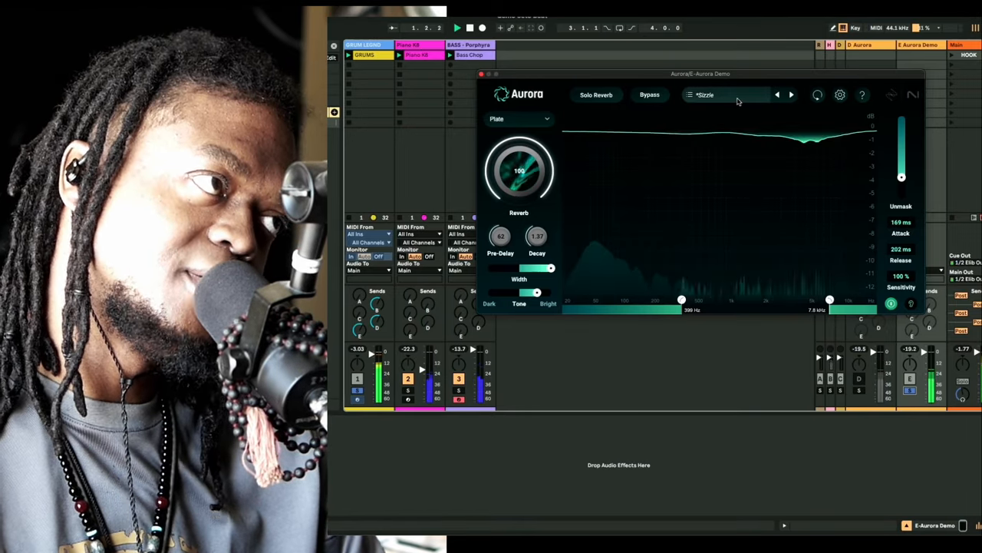
- Audition the Glue Room preset, then load Rumble, a Cathedral reverb, from the preset browser
{"action": "left_click", "coordinate": [725, 96]}
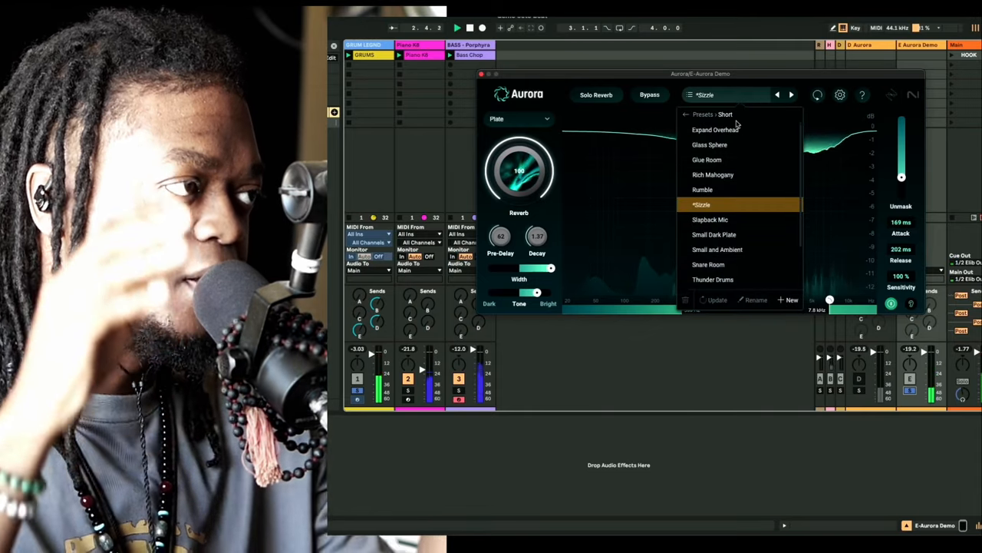
{"action": "left_click", "coordinate": [707, 160]}
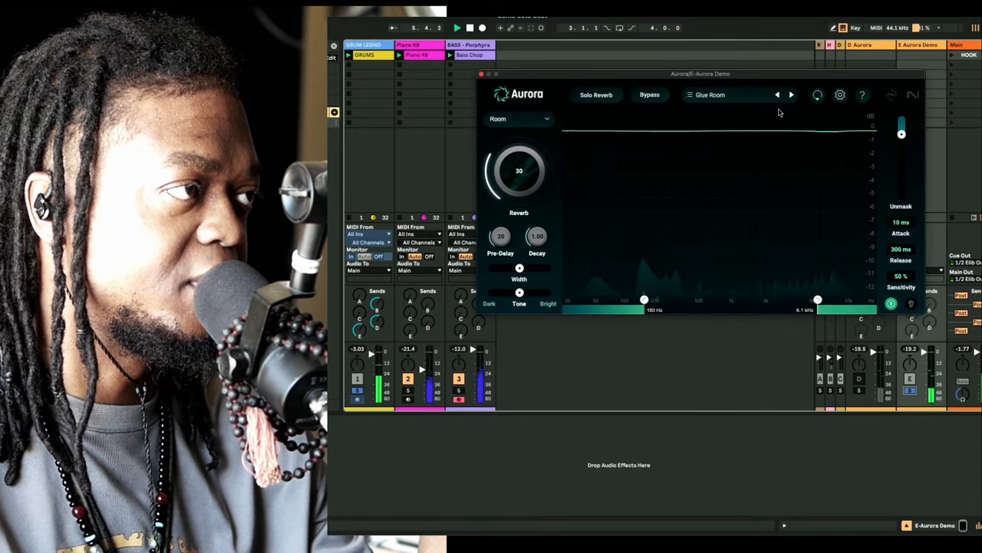
{"action": "left_click", "coordinate": [729, 96]}
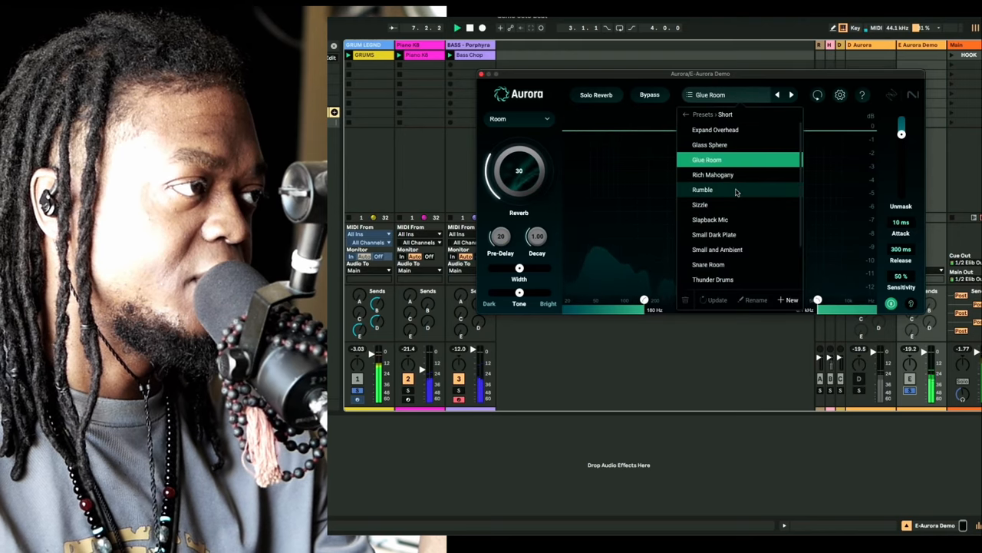
{"action": "left_click", "coordinate": [703, 190]}
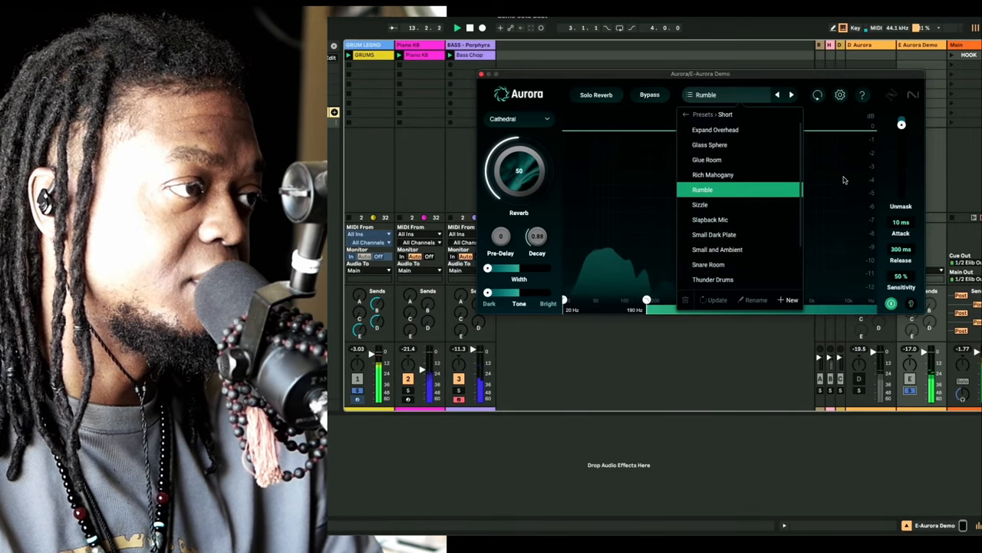
{"action": "left_click", "coordinate": [703, 190]}
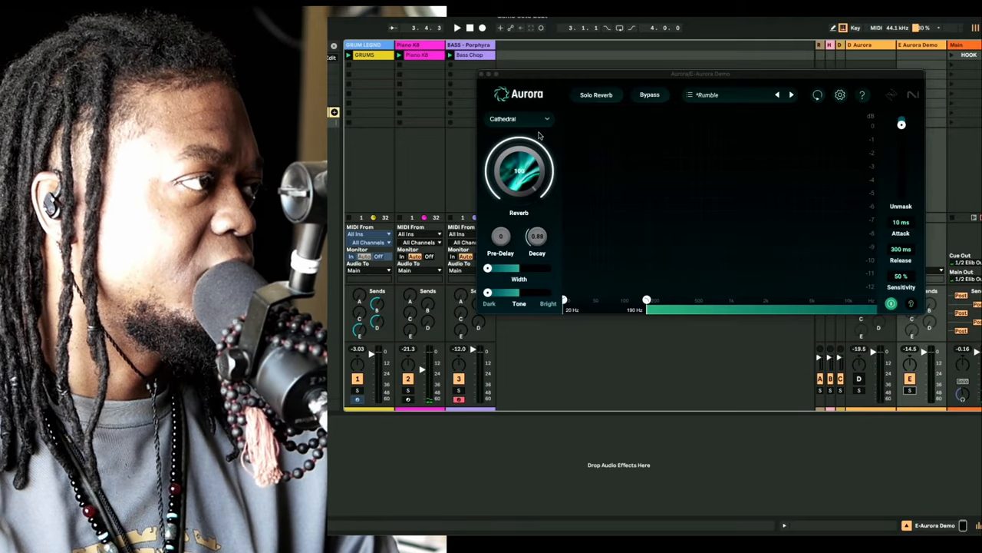
- Switch Rumble's reverb type from Cathedral to Ambience, leaving the preset marked modified
{"action": "left_click", "coordinate": [519, 118]}
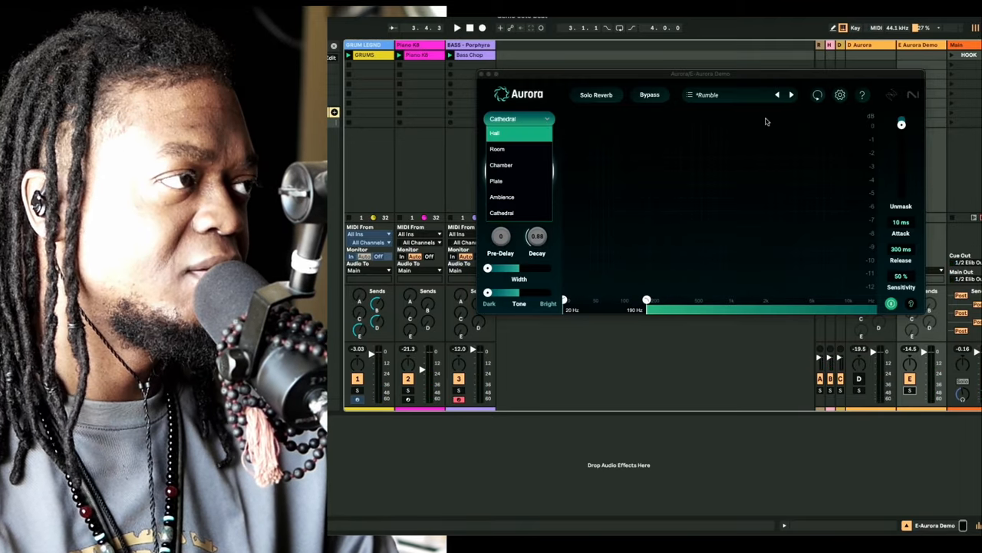
{"action": "left_click", "coordinate": [502, 197]}
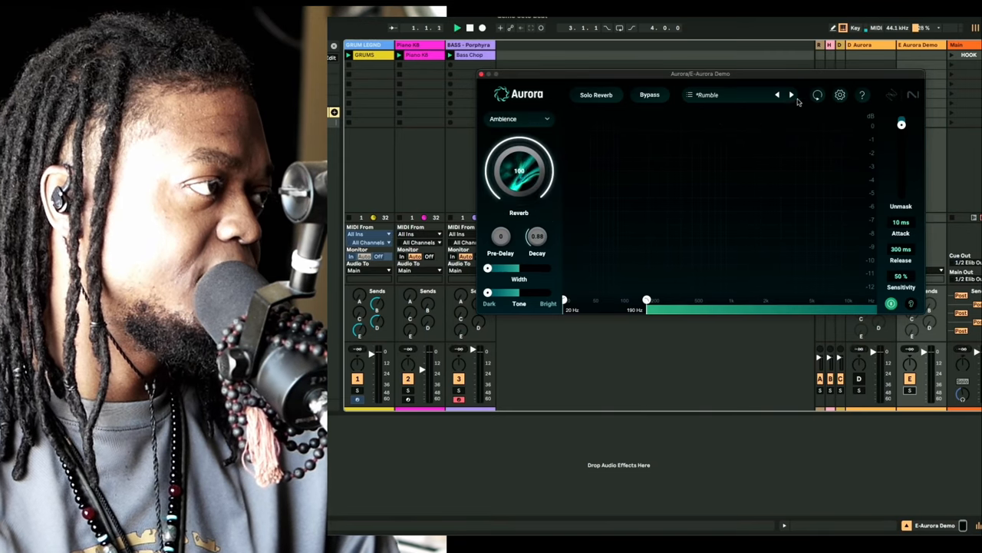
{"action": "left_click", "coordinate": [728, 95]}
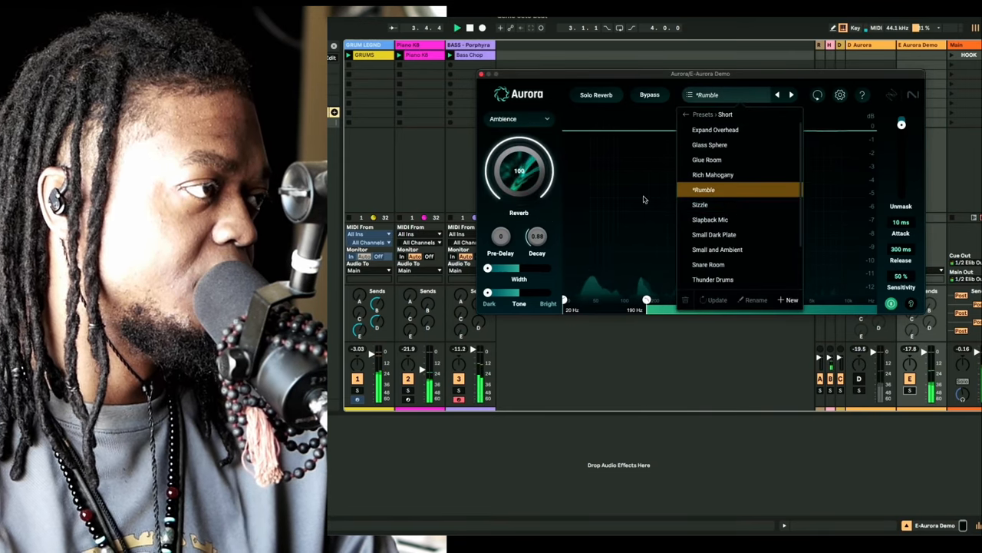
{"action": "left_click", "coordinate": [703, 190]}
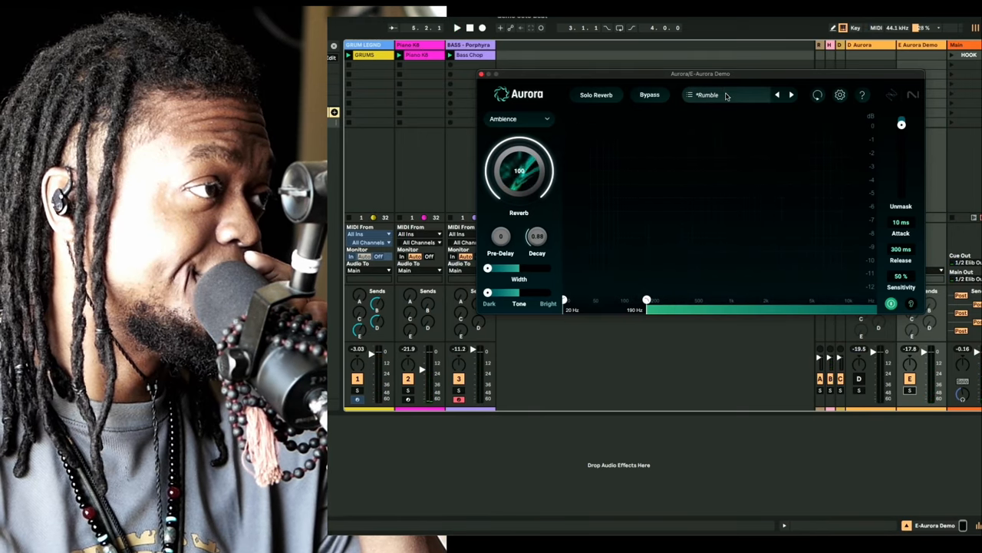
- Load the Expand Overhead preset and adjust a setting in the spectrum display
{"action": "left_click", "coordinate": [724, 96]}
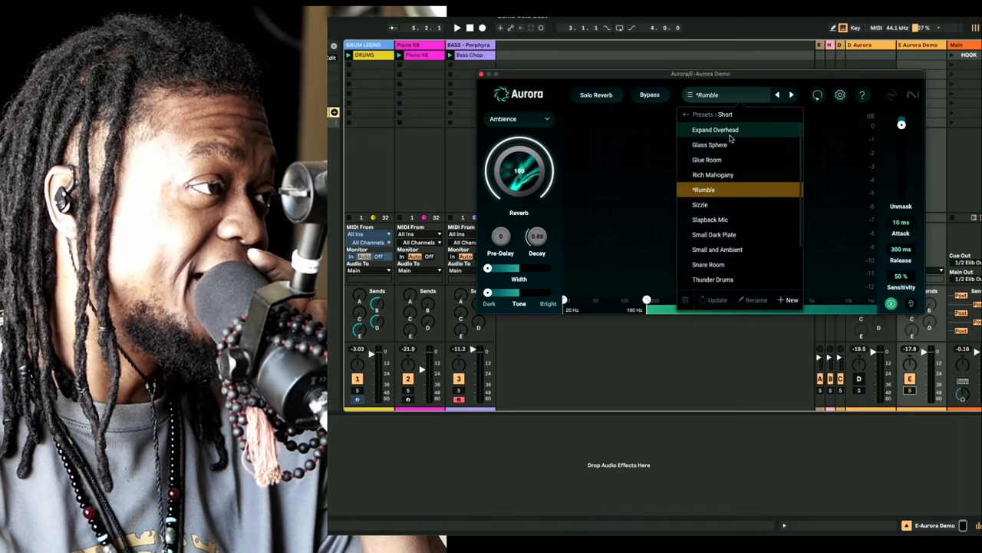
{"action": "left_click", "coordinate": [715, 129]}
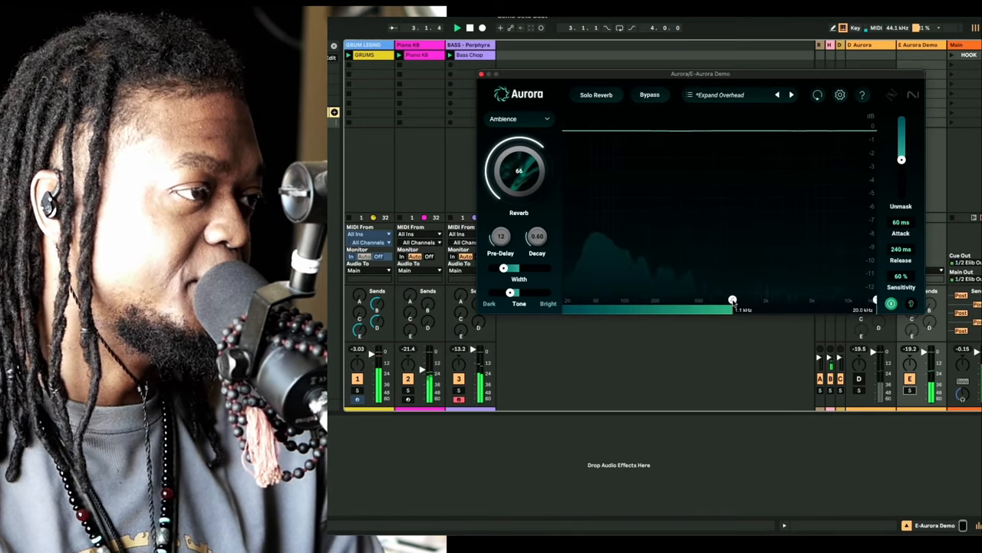
{"action": "left_click_drag", "start_coordinate": [734, 299], "coordinate": [806, 300]}
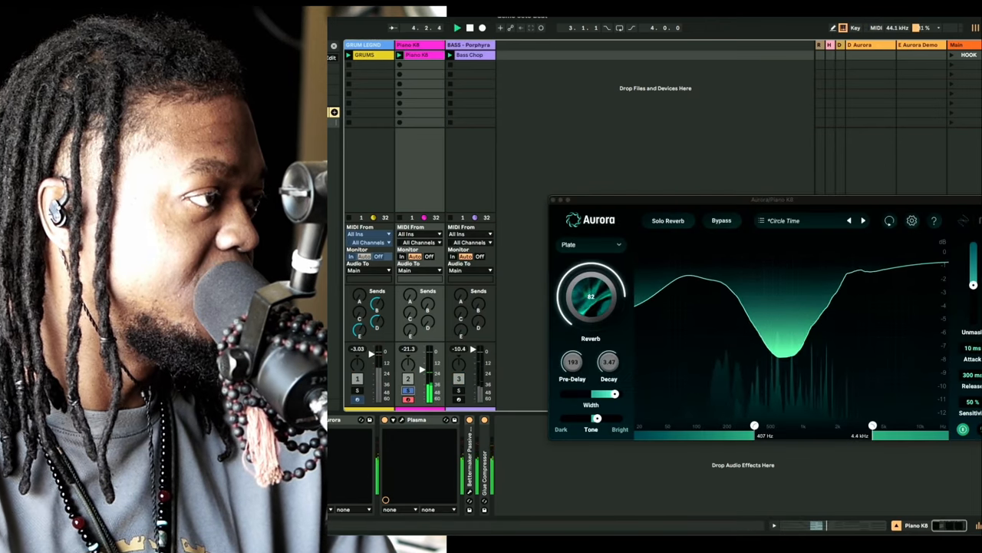
- Retune the piano track's Aurora Reverb amount beneath the Plasma Grand Piano saturation
{"action": "left_click", "coordinate": [722, 221]}
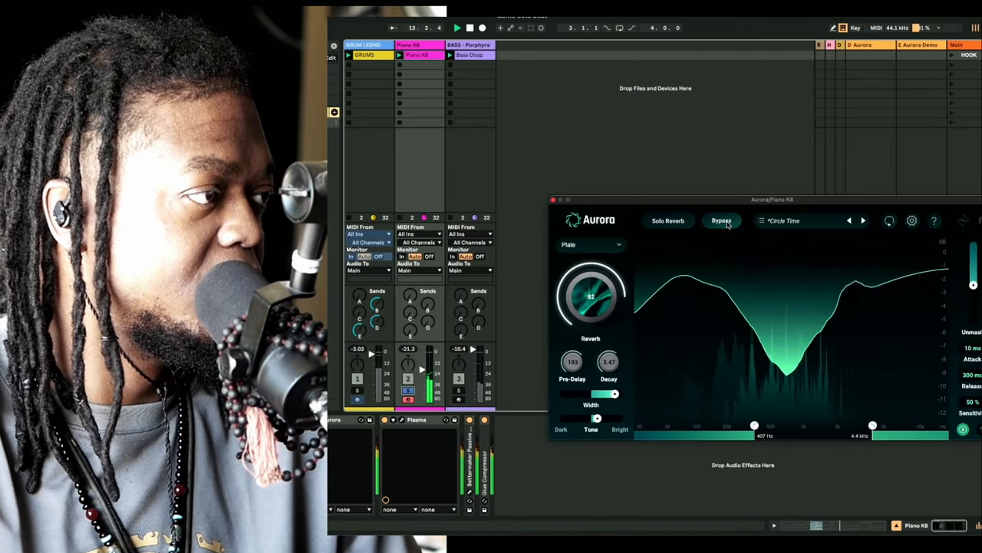
{"action": "left_click", "coordinate": [722, 221]}
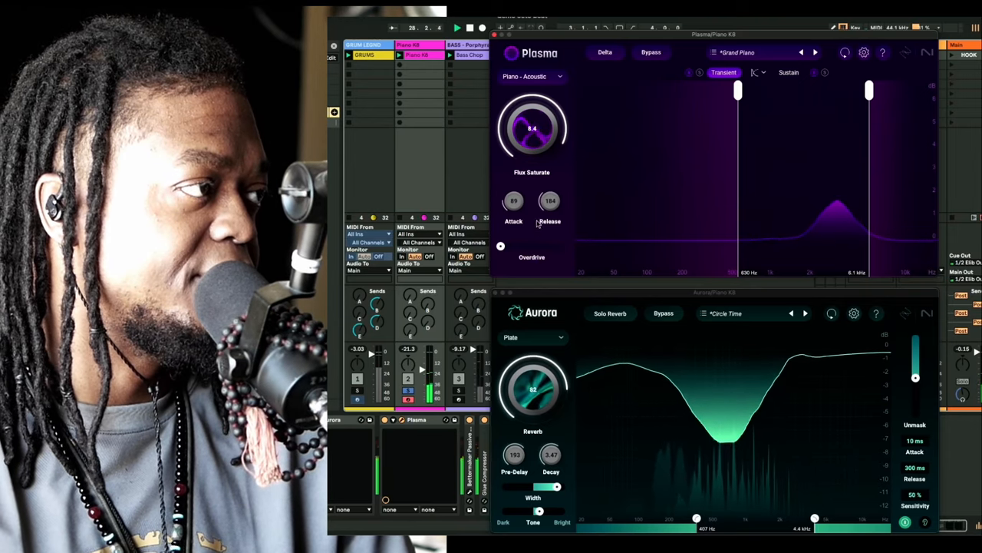
{"action": "left_click_drag", "start_coordinate": [549, 199], "coordinate": [549, 212]}
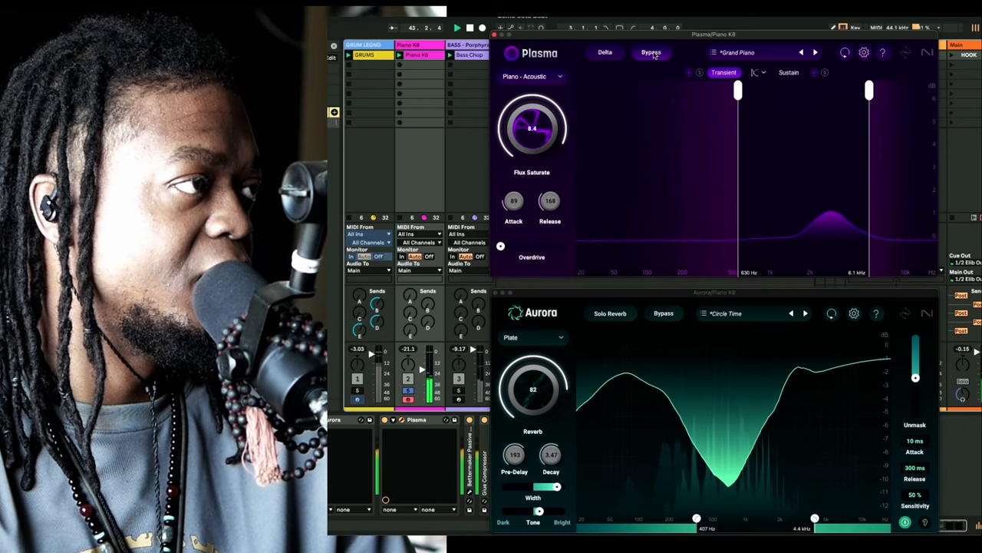
- Bypass and re-enable Plasma and Aurora on the piano track repeatedly to A/B processed versus dry
{"action": "left_click", "coordinate": [651, 53]}
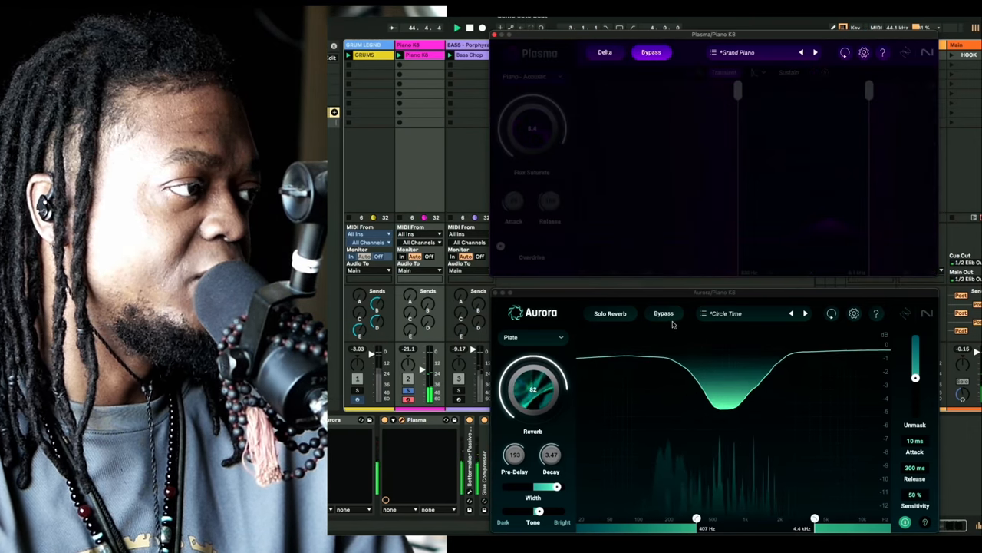
{"action": "left_click", "coordinate": [663, 313]}
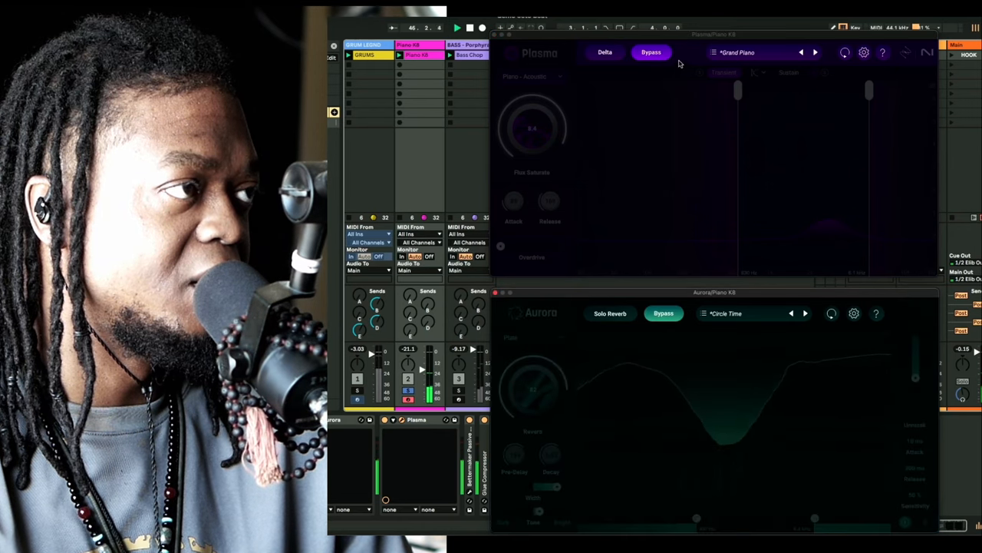
{"action": "left_click", "coordinate": [651, 52]}
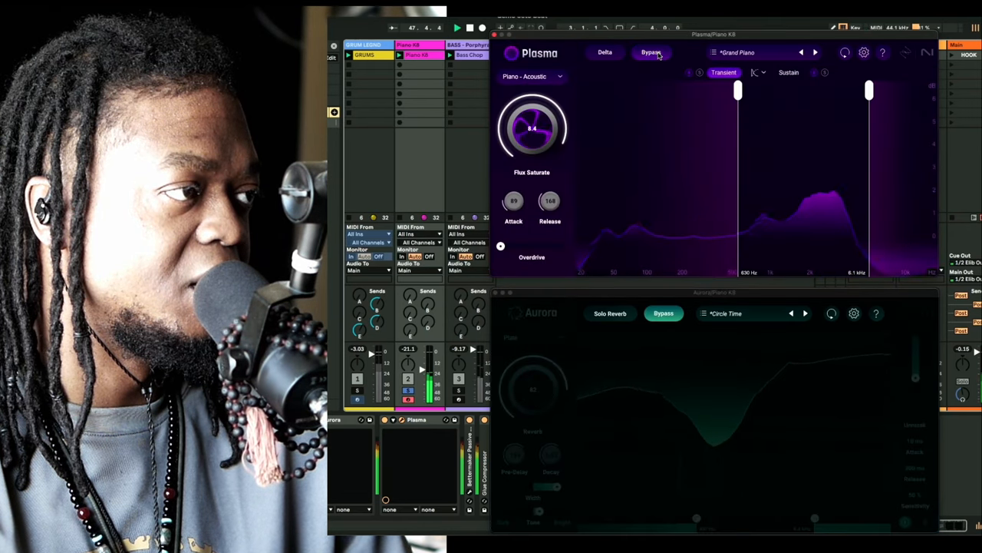
{"action": "left_click", "coordinate": [651, 52]}
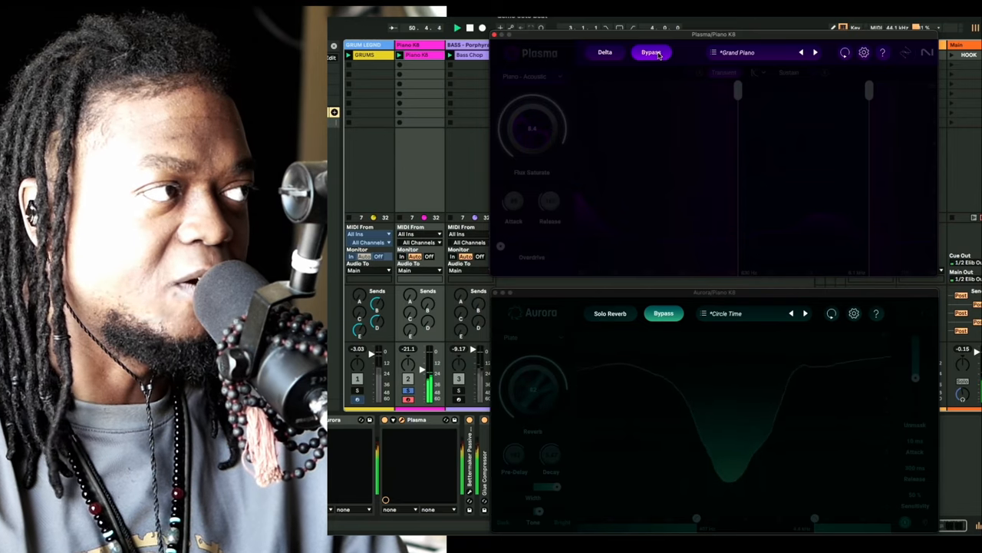
{"action": "left_click", "coordinate": [651, 53]}
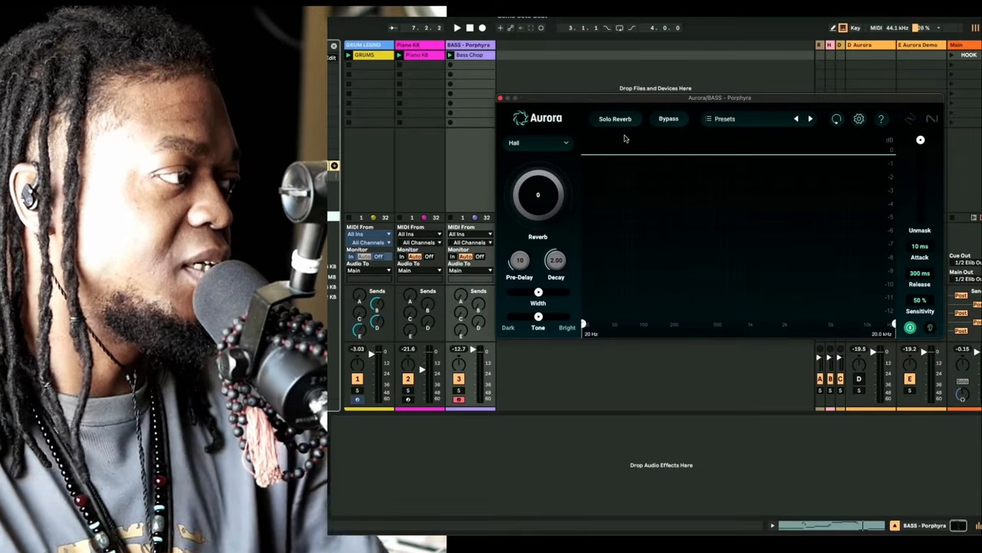
{"action": "mouse_move", "coordinate": [641, 209]}
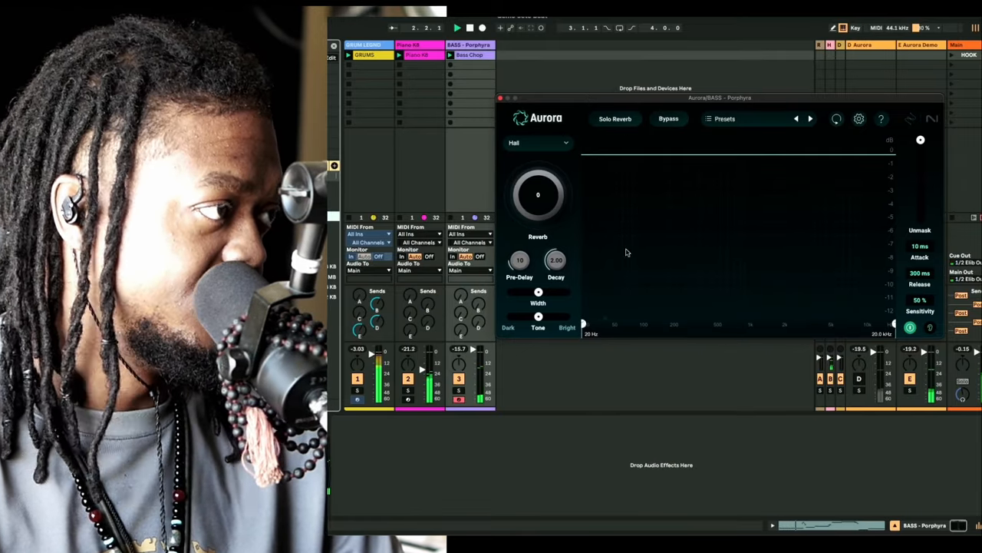
- Raise the bass Aurora Hall reverb amount and narrow its frequency range toward 152 Hz
{"action": "left_click_drag", "start_coordinate": [537, 193], "coordinate": [538, 181]}
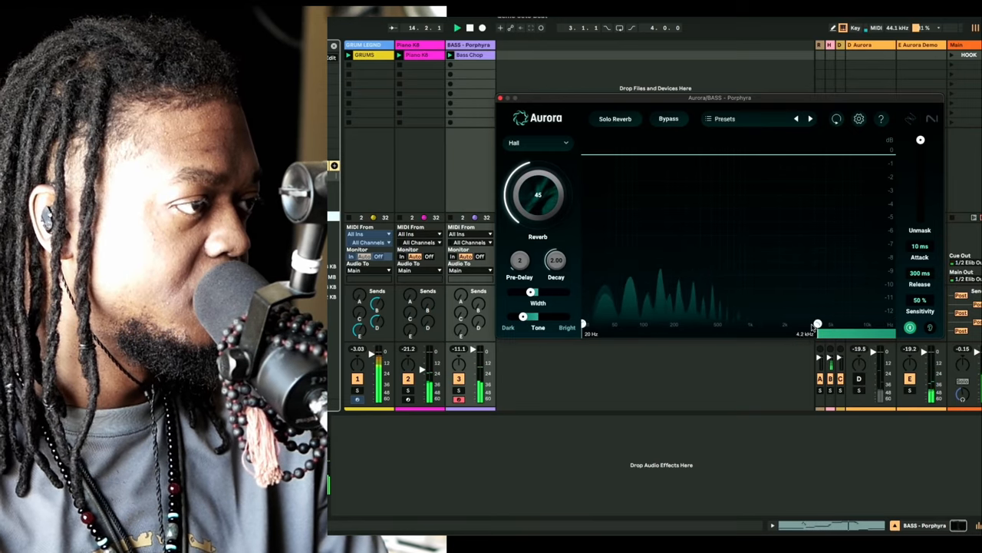
{"action": "left_click_drag", "start_coordinate": [583, 323], "coordinate": [672, 322]}
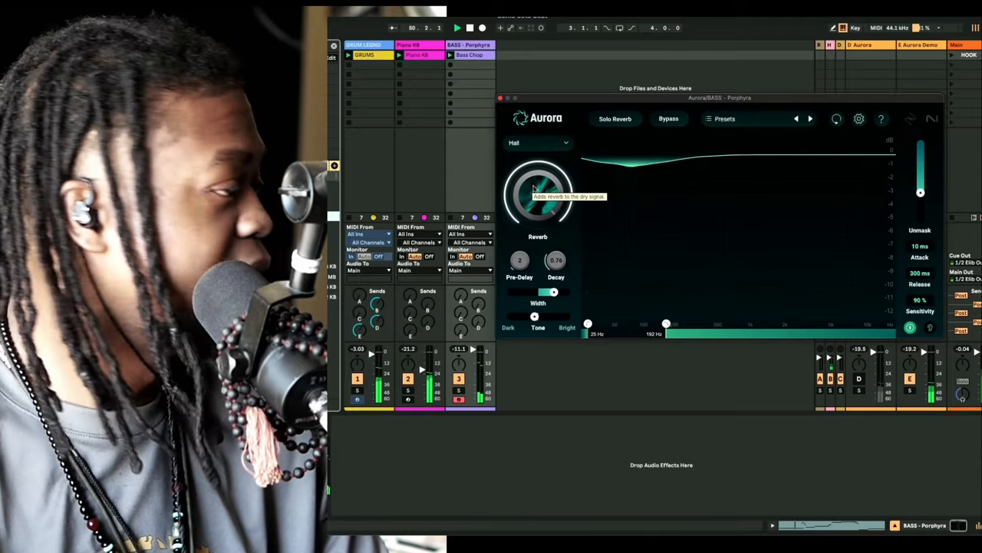
- Adjust the bass reverb amount further, then bypass Aurora so the bass plays dry
{"action": "left_click_drag", "start_coordinate": [538, 192], "coordinate": [537, 154]}
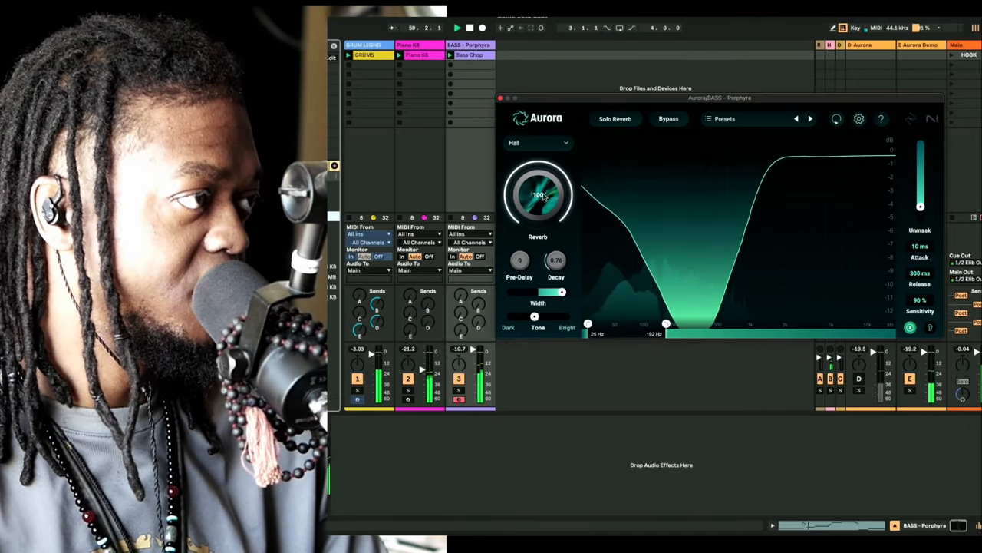
{"action": "left_click", "coordinate": [668, 118]}
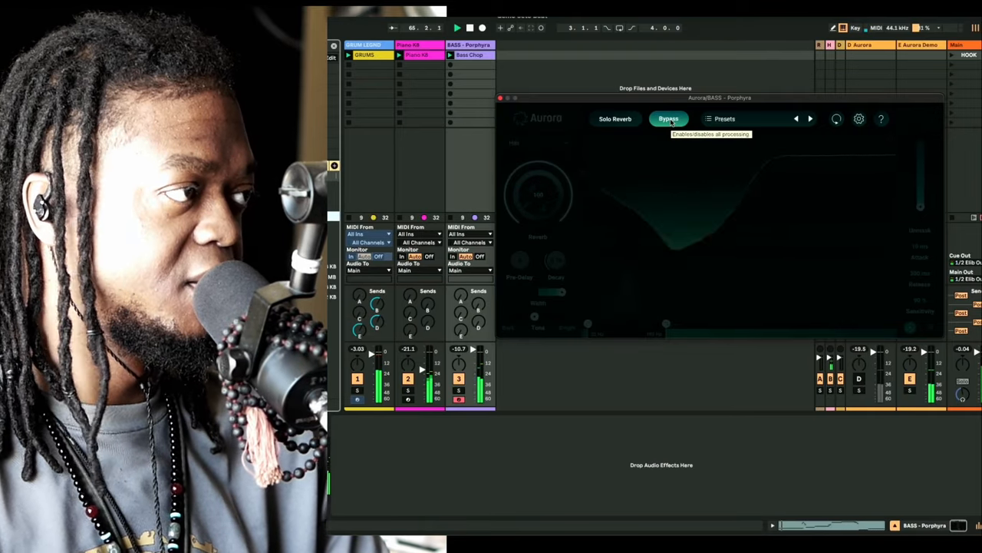
- Re-enable and bypass Aurora on the bass again to compare against the dry sound
{"action": "left_click", "coordinate": [669, 118]}
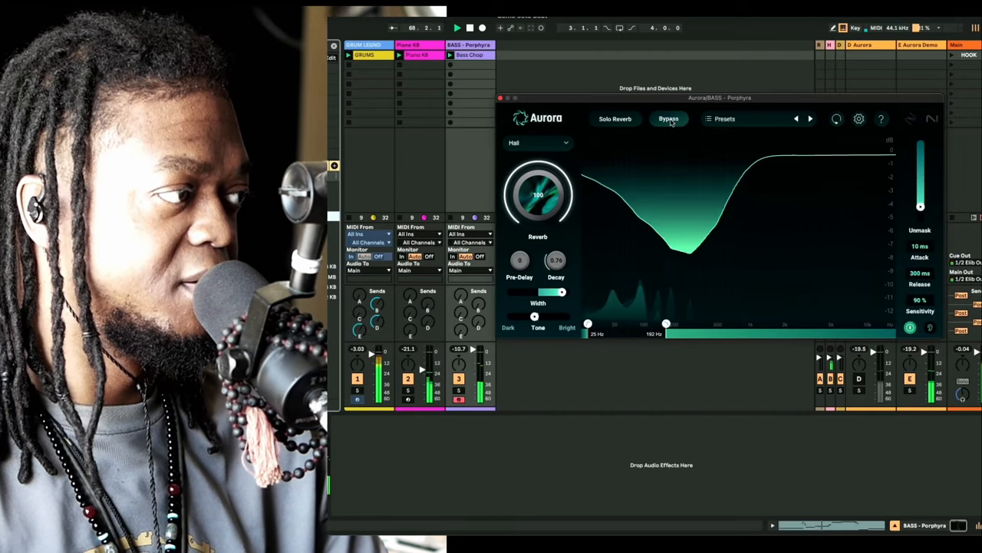
{"action": "left_click", "coordinate": [669, 119]}
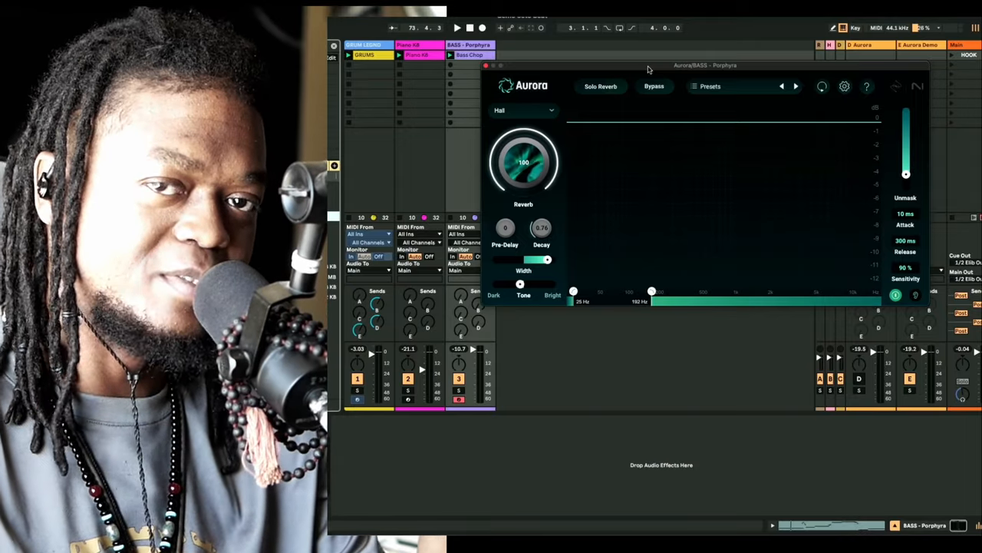
{"action": "mouse_move", "coordinate": [694, 92]}
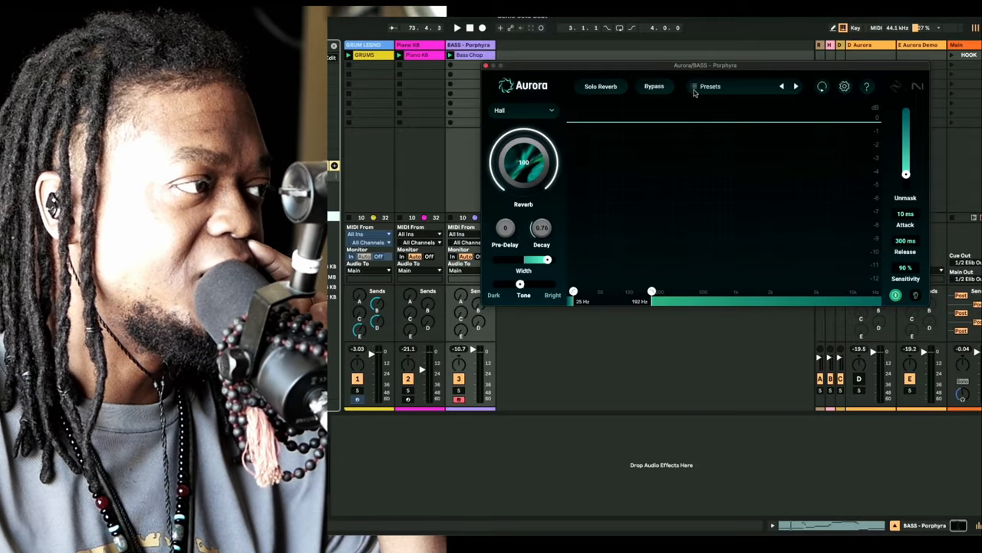